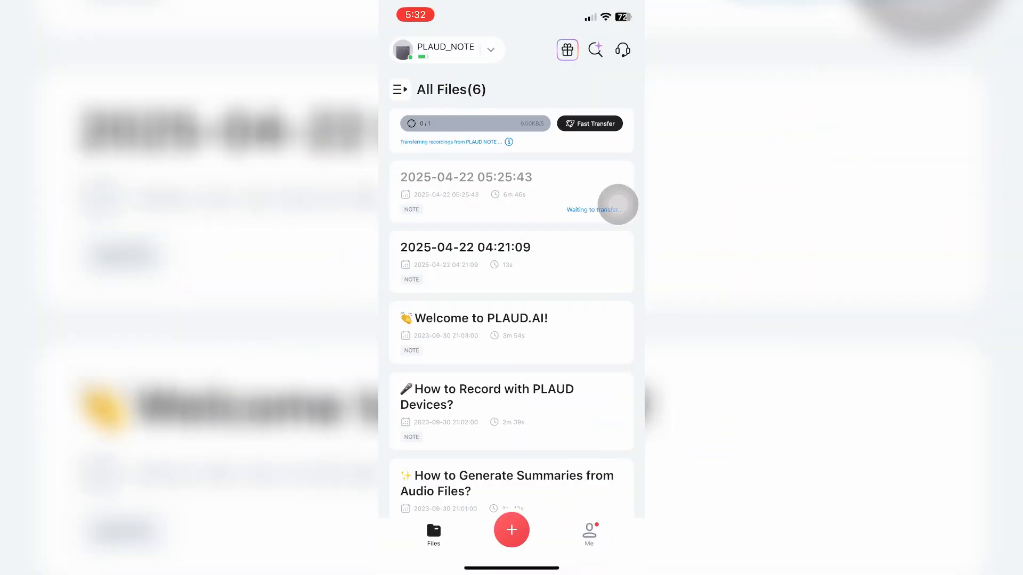
- Generate the Reasoning Autopilot summary and tick the first Next Arrangements task as done
{"action": "left_click", "coordinate": [466, 177]}
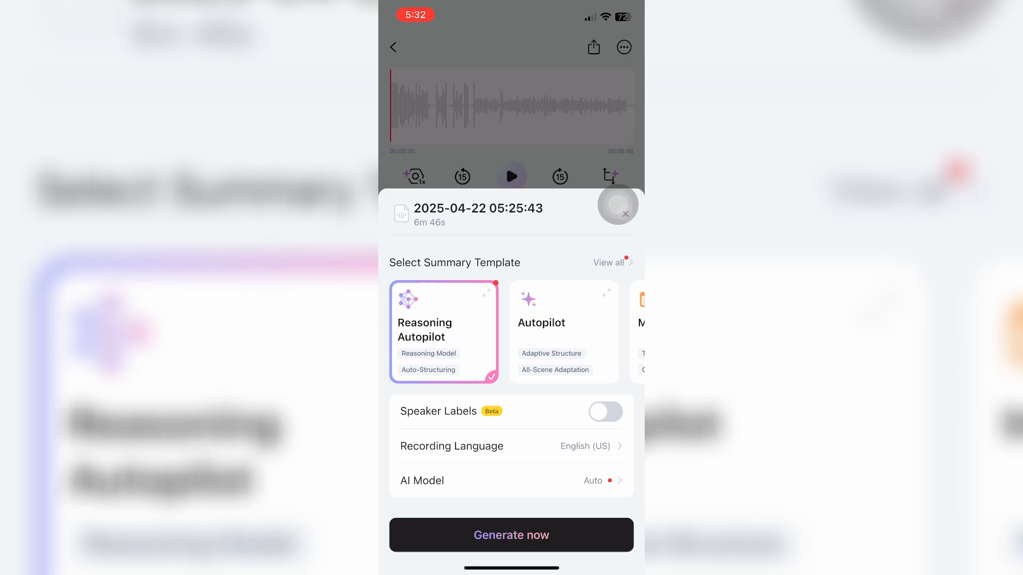
{"action": "left_click", "coordinate": [511, 535]}
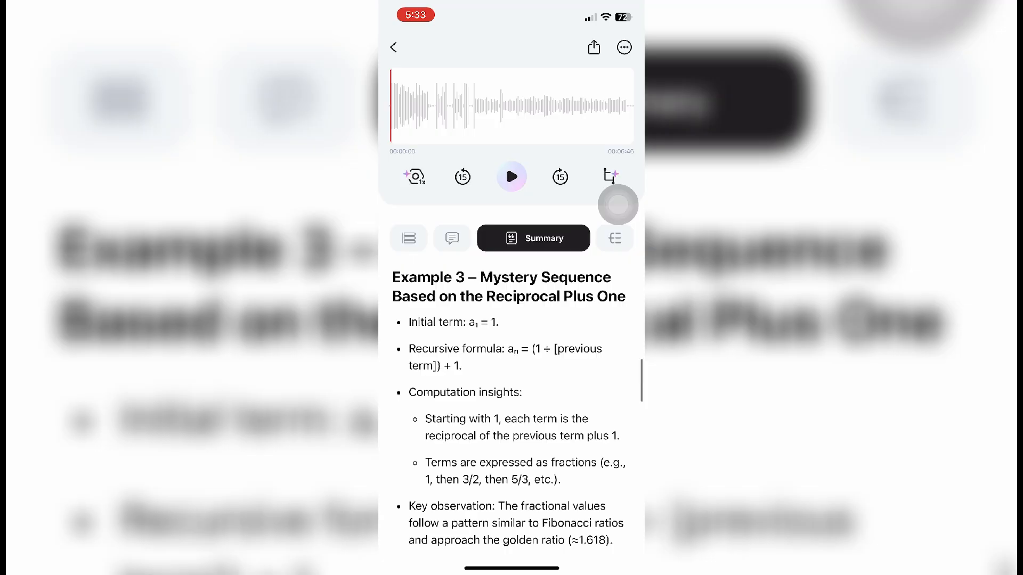
{"action": "scroll", "scroll_direction": "down", "scroll_amount": 3}
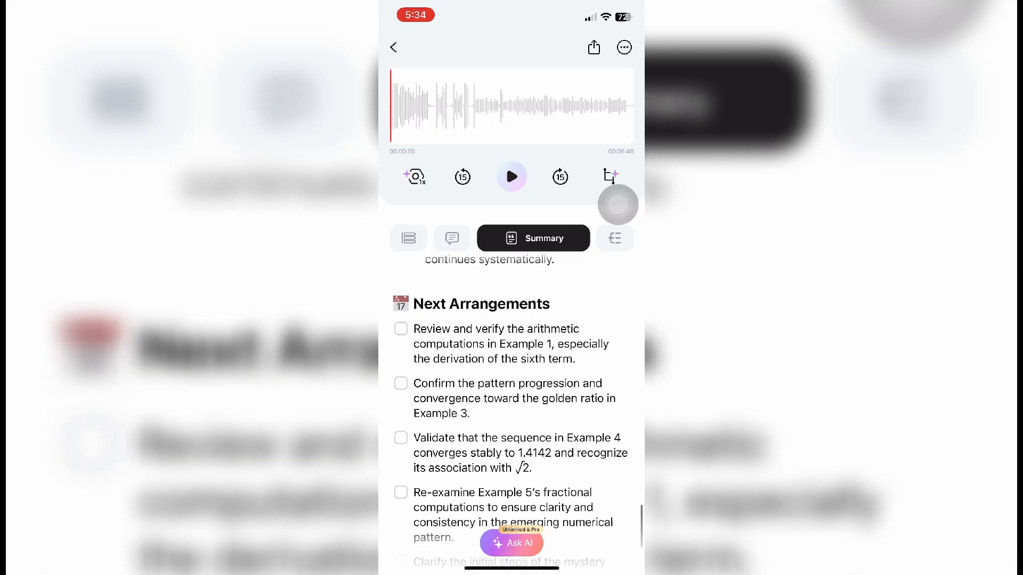
{"action": "left_click", "coordinate": [401, 329]}
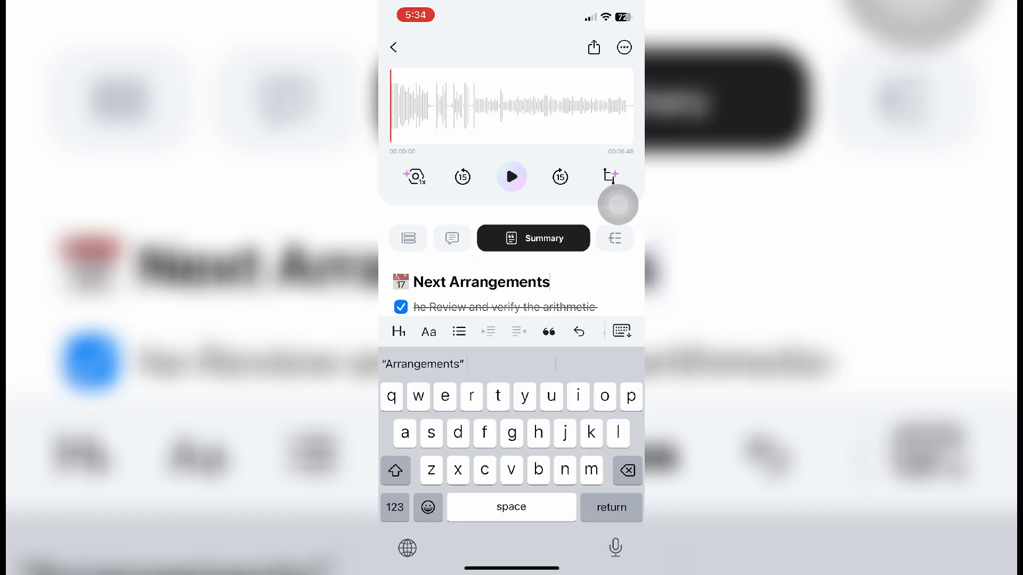
{"action": "left_click", "coordinate": [400, 307]}
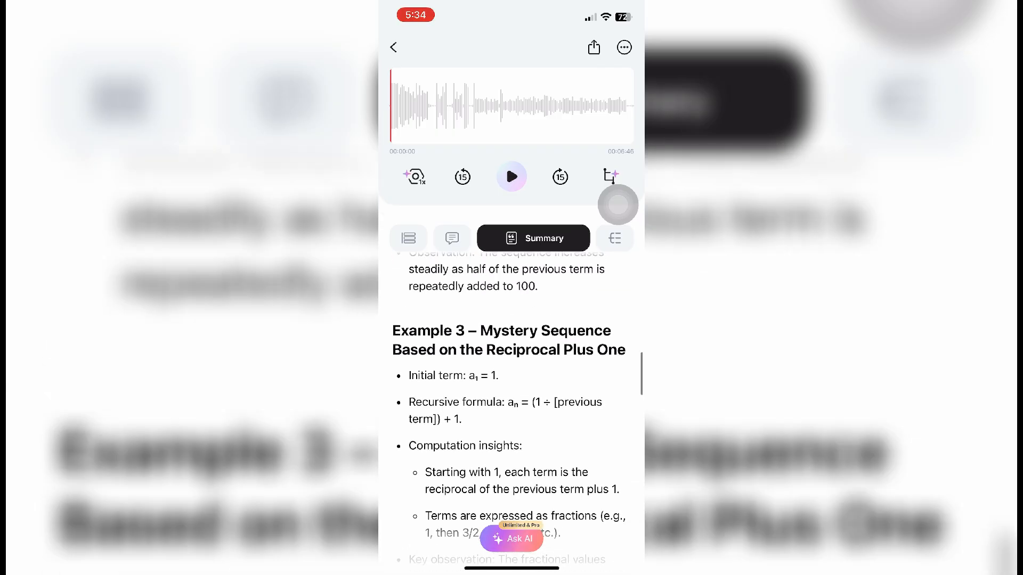
- Review the recording's transcript, dismiss the free trial offer, and switch to the mind map
{"action": "left_click", "coordinate": [451, 237]}
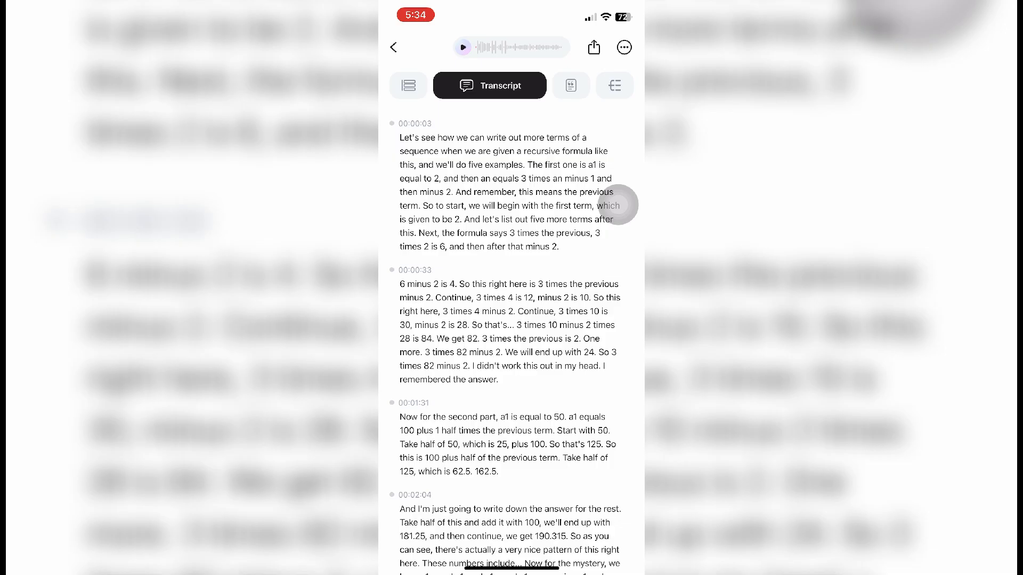
{"action": "scroll", "scroll_direction": "down", "scroll_amount": 3}
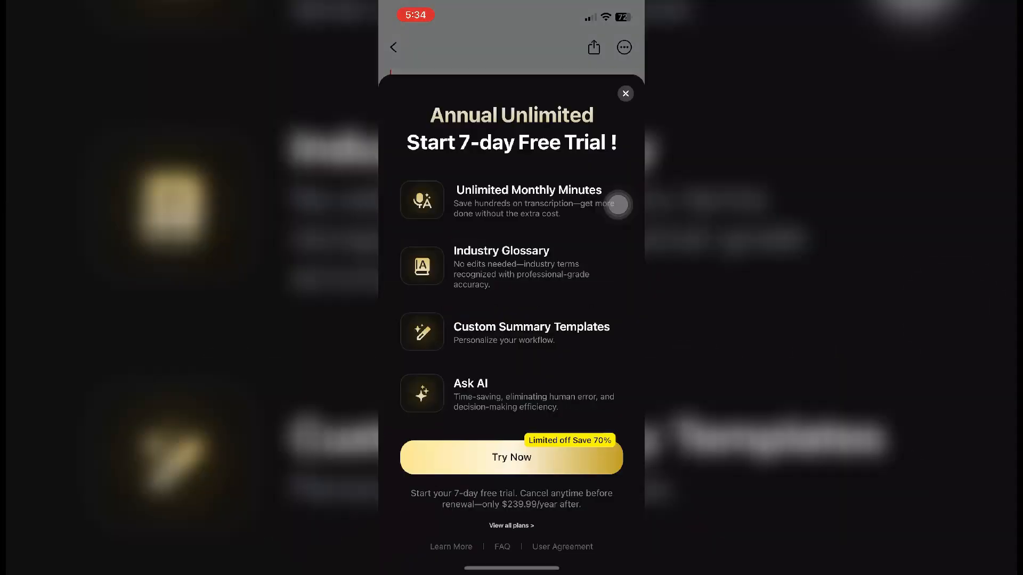
{"action": "left_click", "coordinate": [624, 93]}
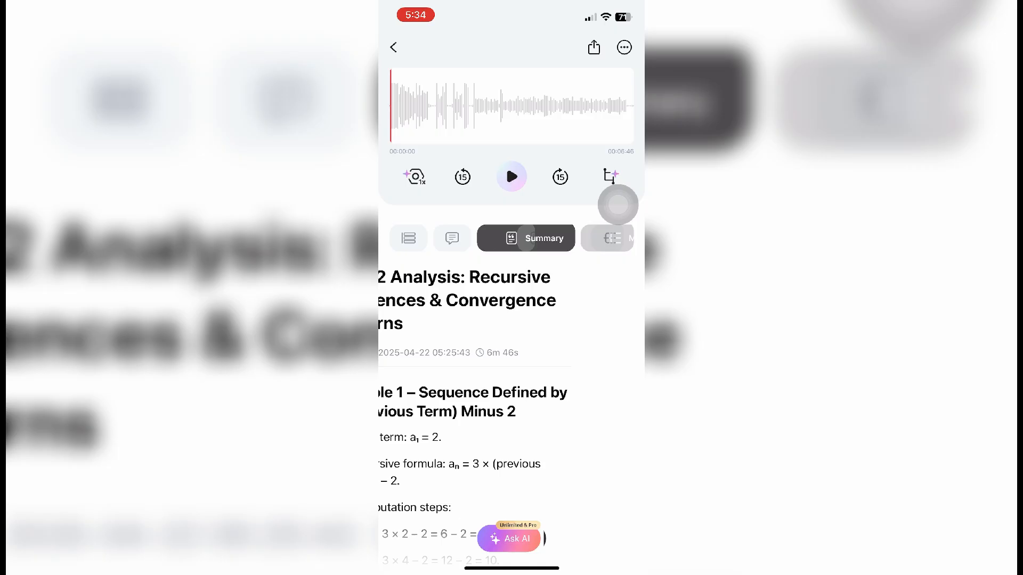
{"action": "left_click", "coordinate": [606, 238]}
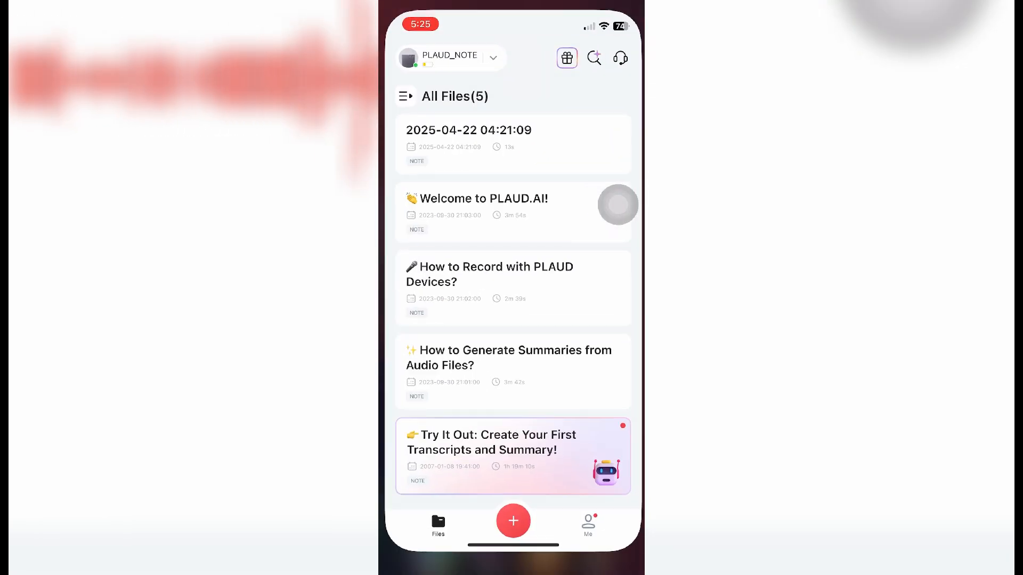
- Record a new audio note with Start Recording and save it
{"action": "left_click", "coordinate": [514, 520]}
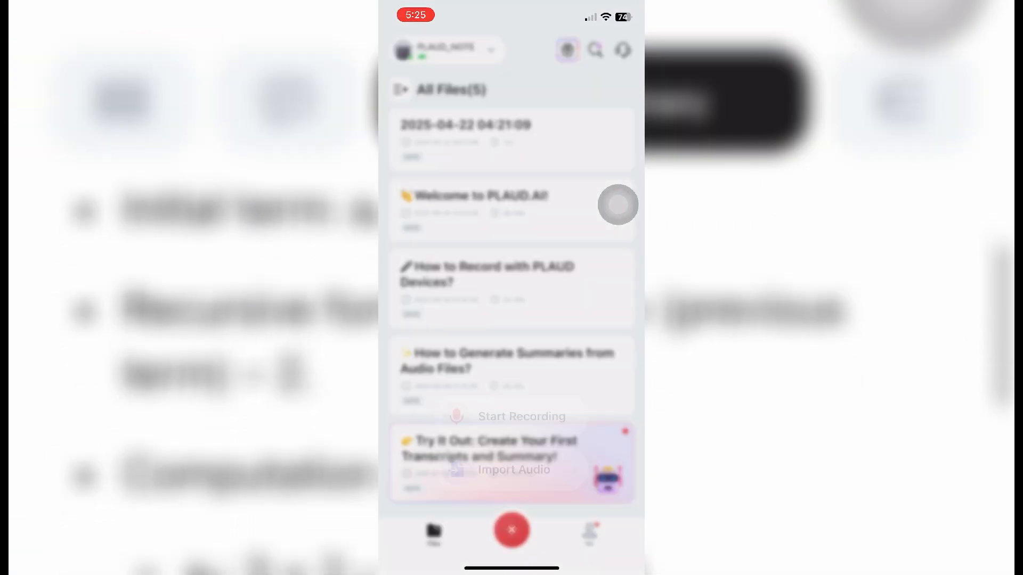
{"action": "left_click", "coordinate": [512, 529]}
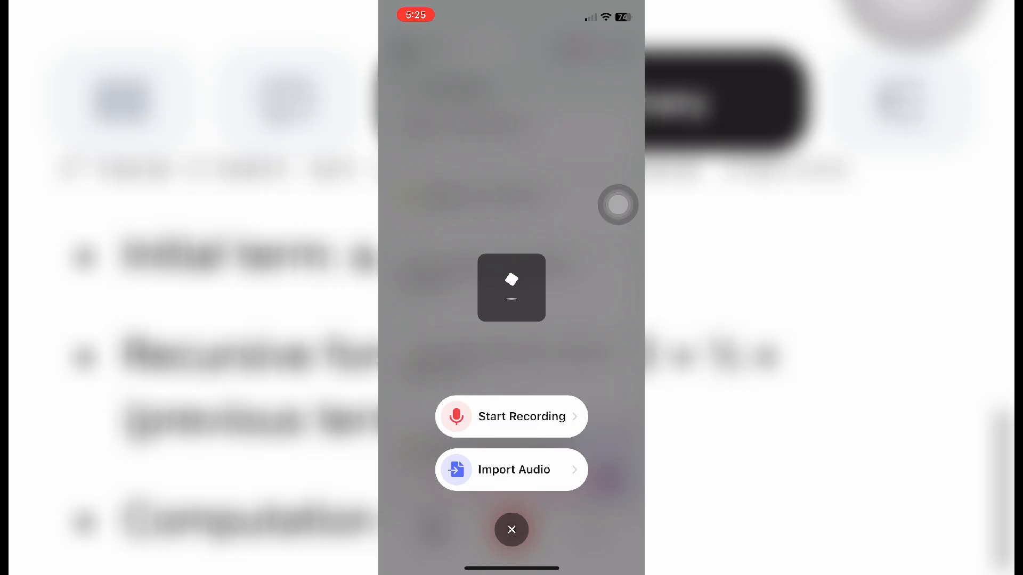
{"action": "left_click", "coordinate": [511, 416]}
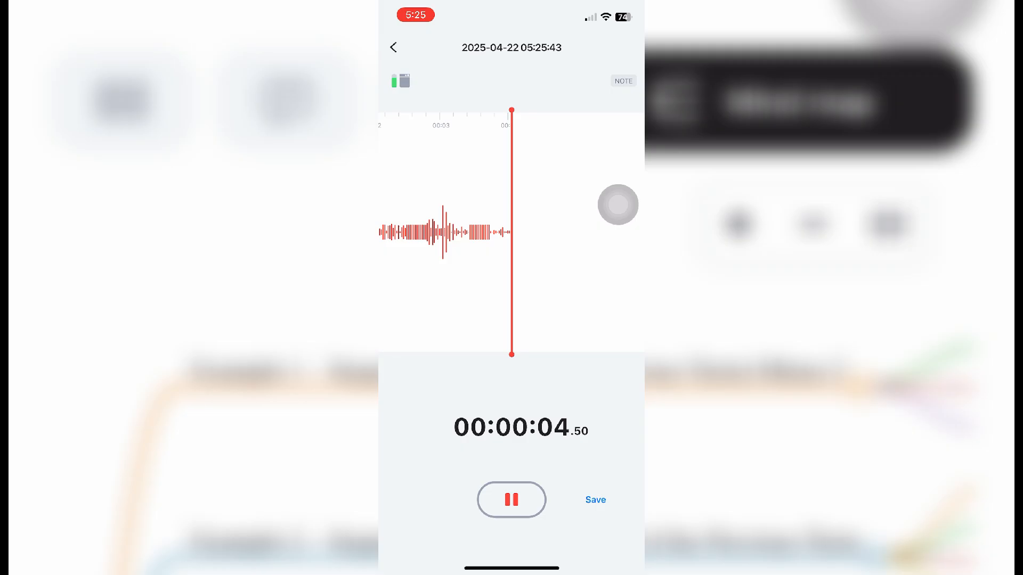
{"action": "left_click", "coordinate": [595, 500]}
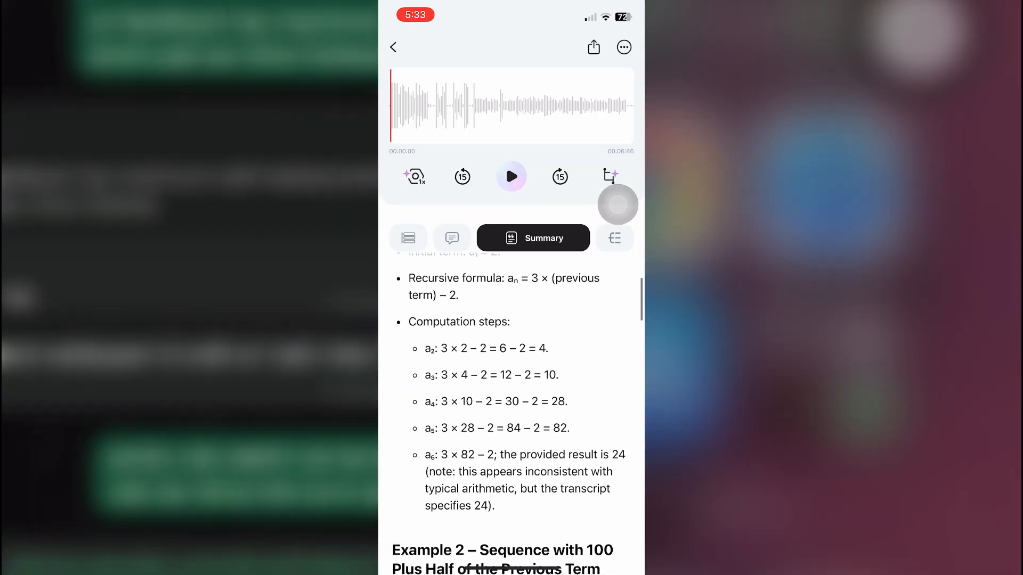
- Scroll through the new note's summary, then view its mind map
{"action": "scroll", "scroll_direction": "down", "scroll_amount": 3}
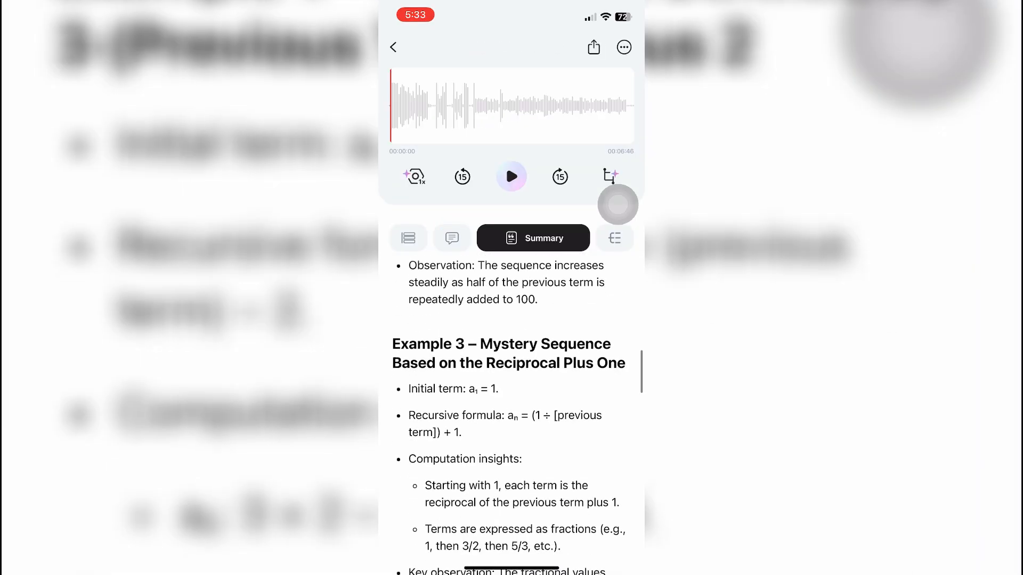
{"action": "scroll", "scroll_direction": "down", "scroll_amount": 3}
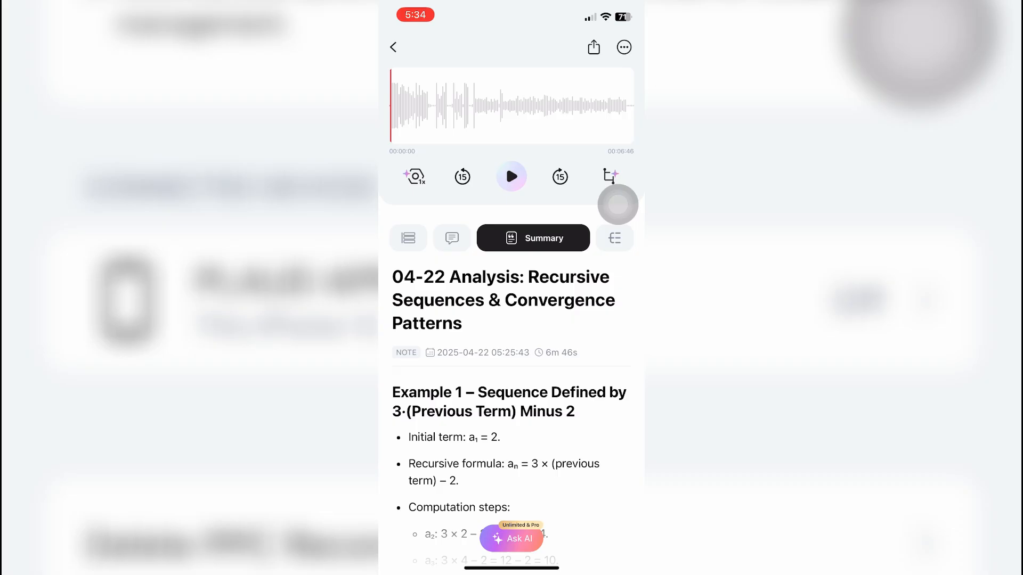
{"action": "left_click", "coordinate": [614, 238]}
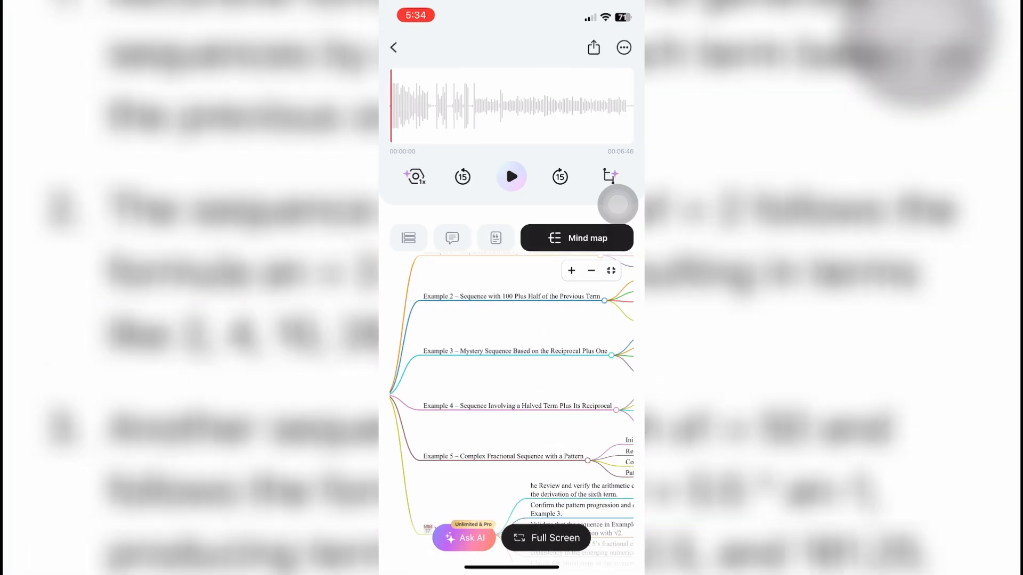
{"action": "left_click", "coordinate": [393, 48]}
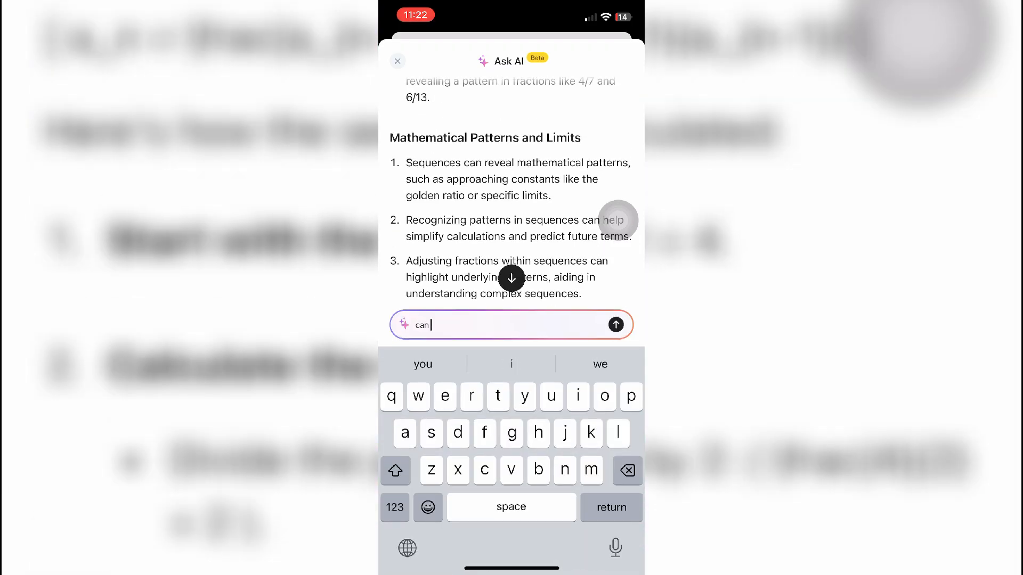
- Send Ask AI a request to explain the recording's examples, then a follow-up about Example 5
{"action": "type", "text": "tou please"}
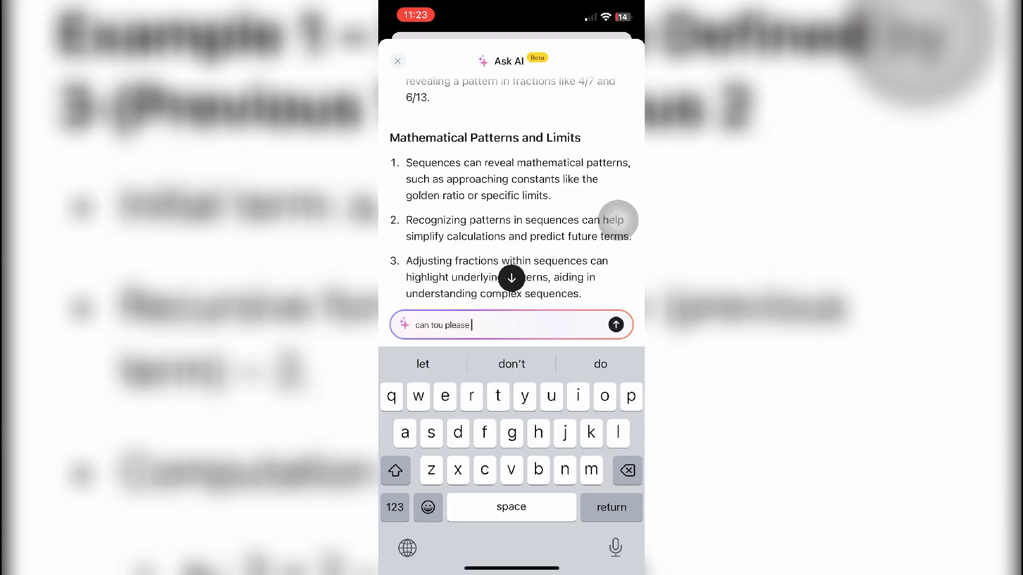
{"action": "type", "text": "explain me tge"}
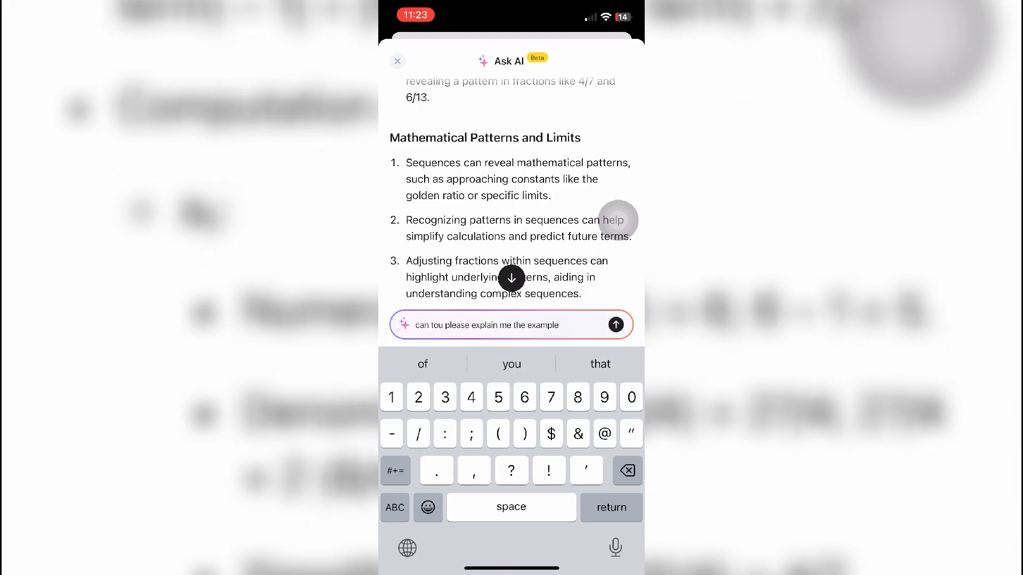
{"action": "left_click", "coordinate": [616, 324]}
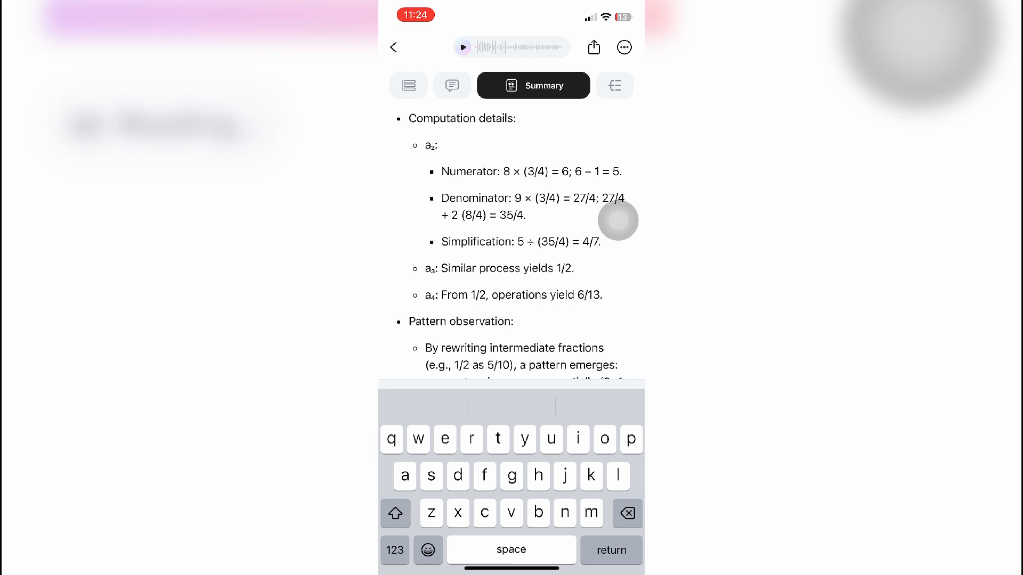
{"action": "type", "text": "in example 5 how"}
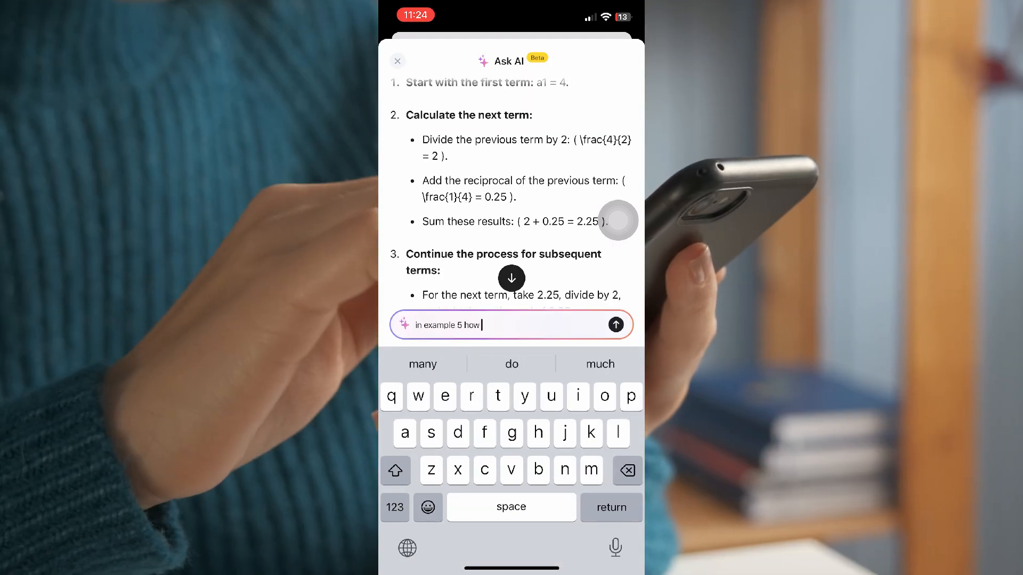
{"action": "left_click", "coordinate": [615, 325]}
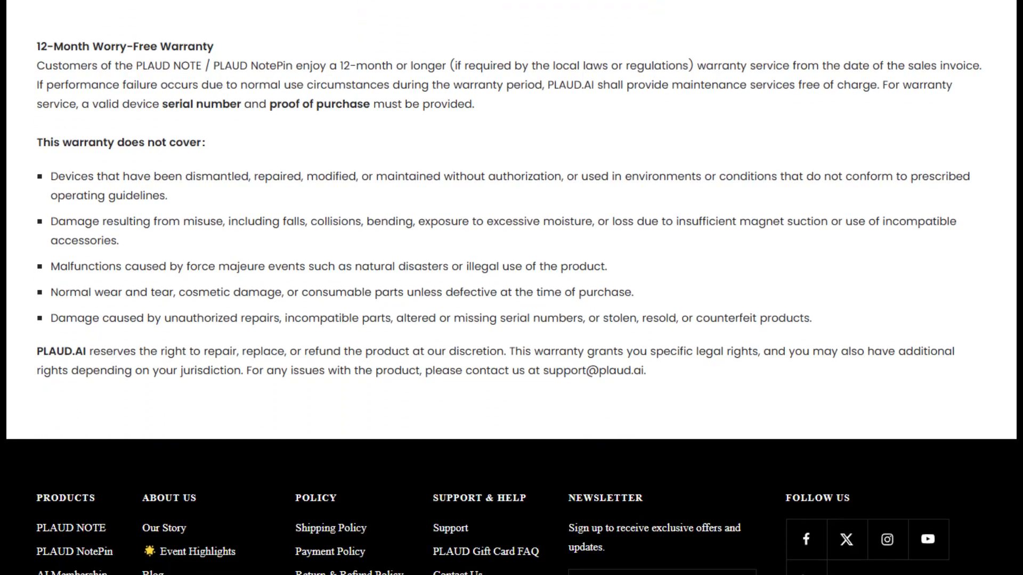
- Scroll past the warranty terms down to the website footer
{"action": "scroll", "scroll_direction": "down", "scroll_amount": 3}
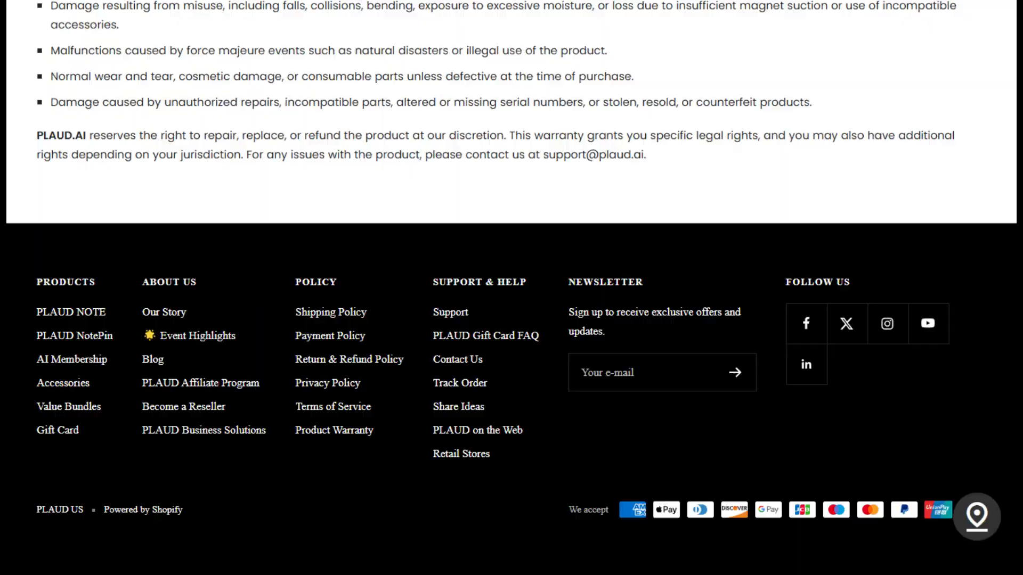